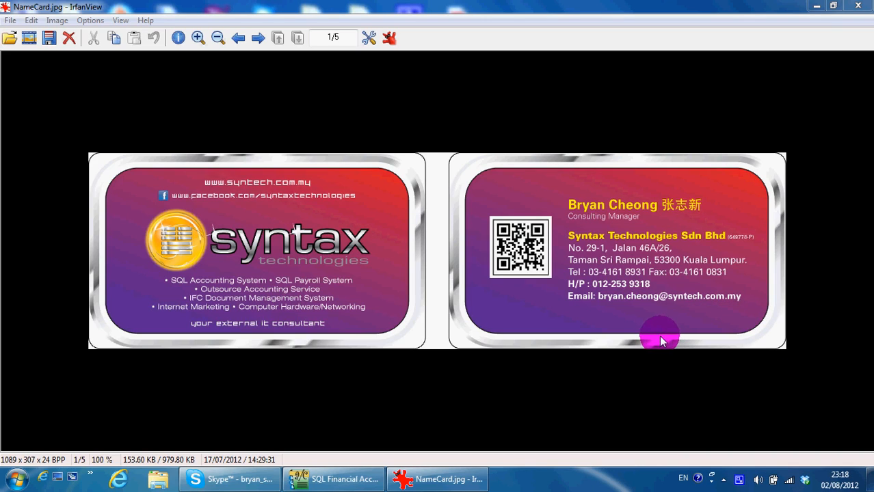
mouse_move(616, 318)
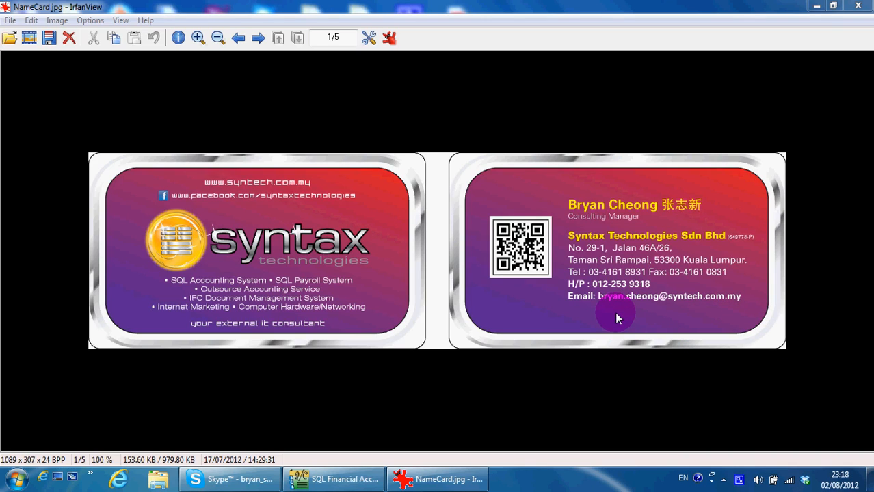
mouse_move(656, 320)
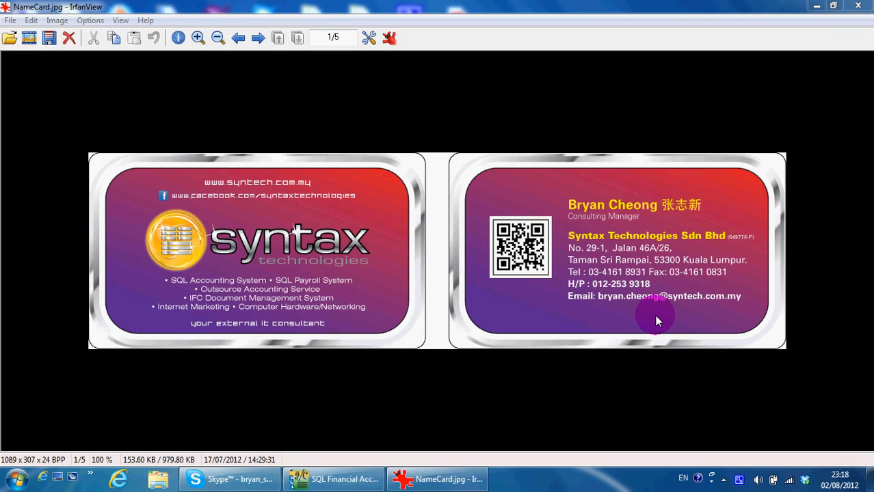
mouse_move(352, 448)
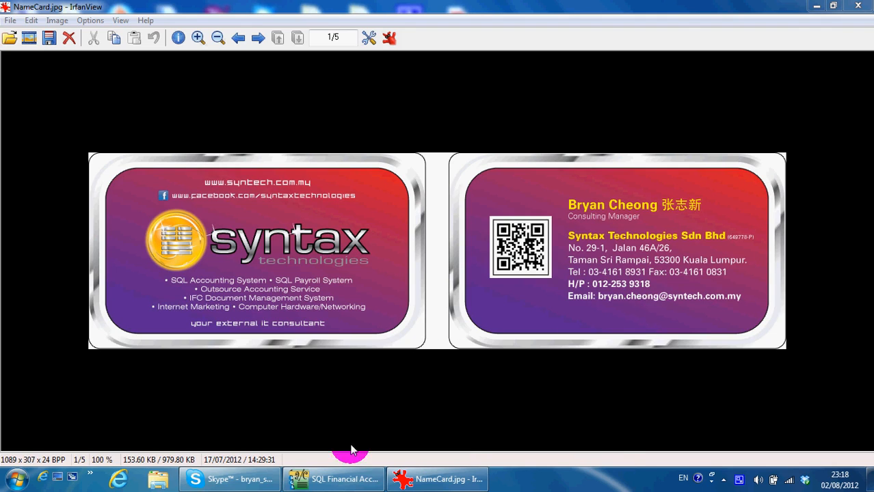
Switch to SQL Financial Accounting and open the empty Maintain Supplier list
left_click(335, 479)
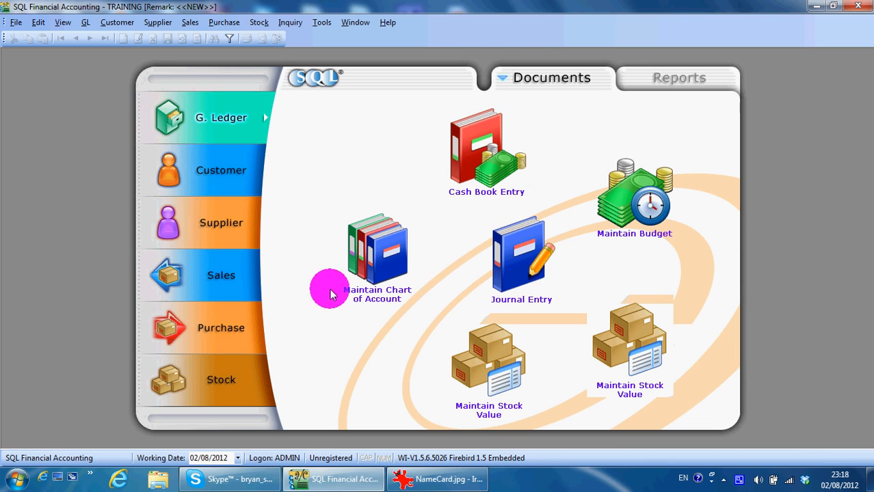
mouse_move(28, 265)
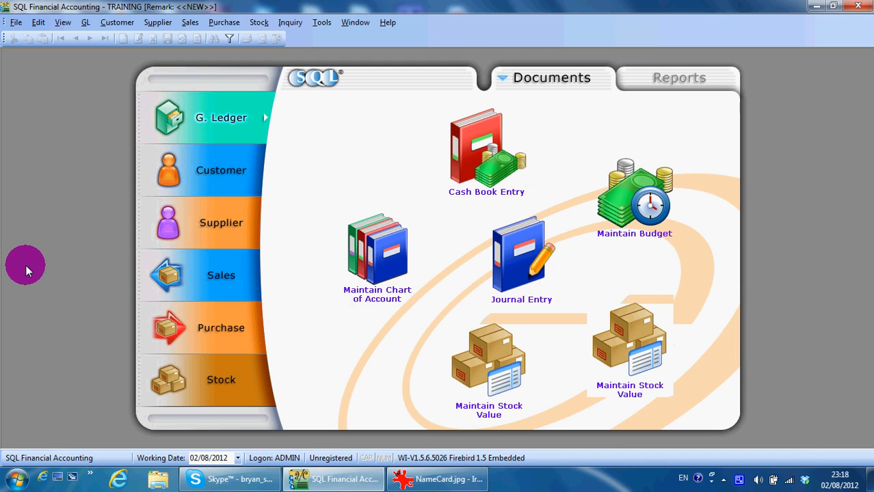
left_click(221, 223)
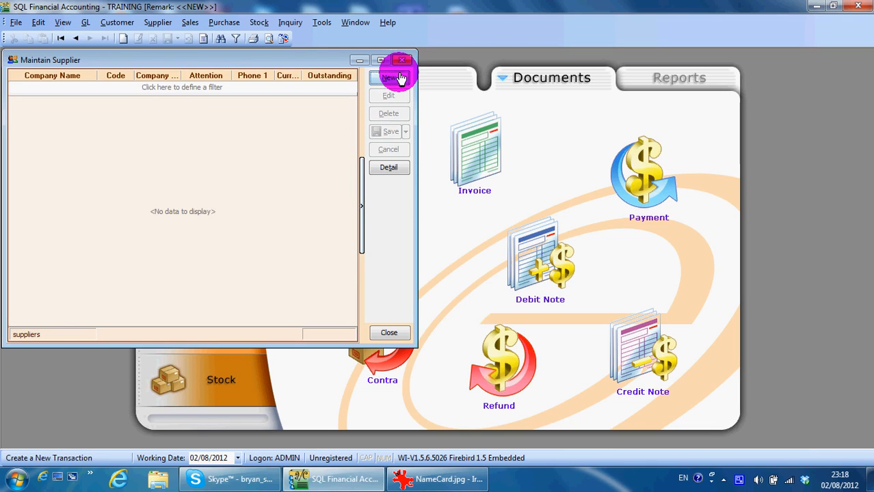
left_click(388, 77)
type("ABC")
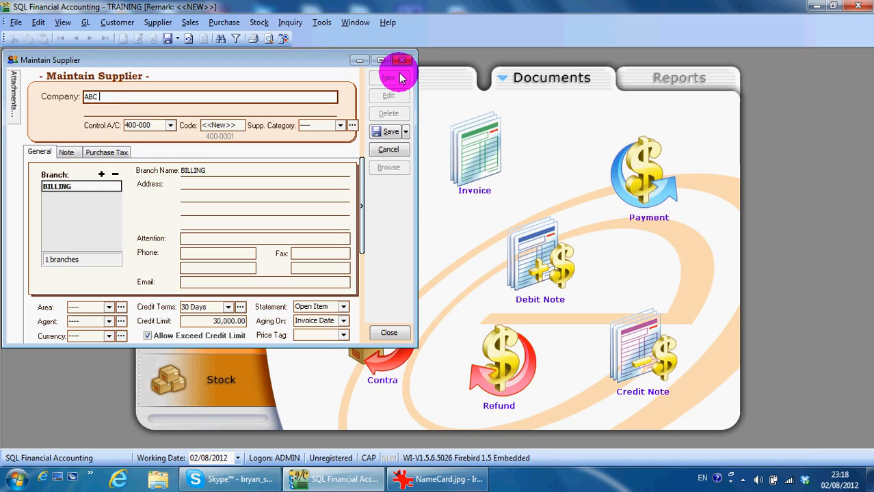
type("TRADING")
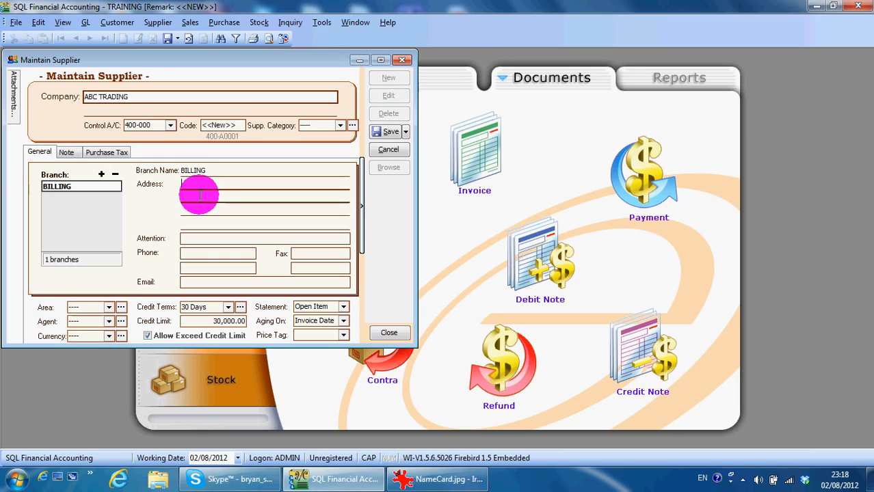
type("Alan")
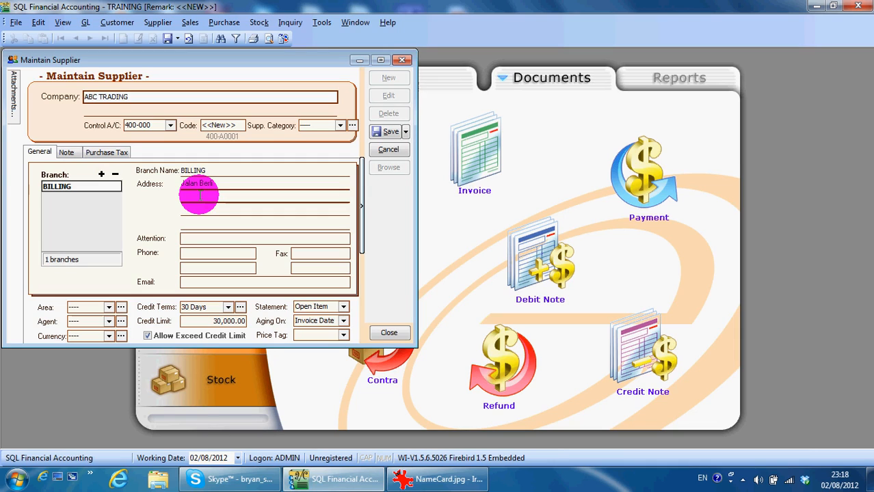
type("nda")
type("Tam")
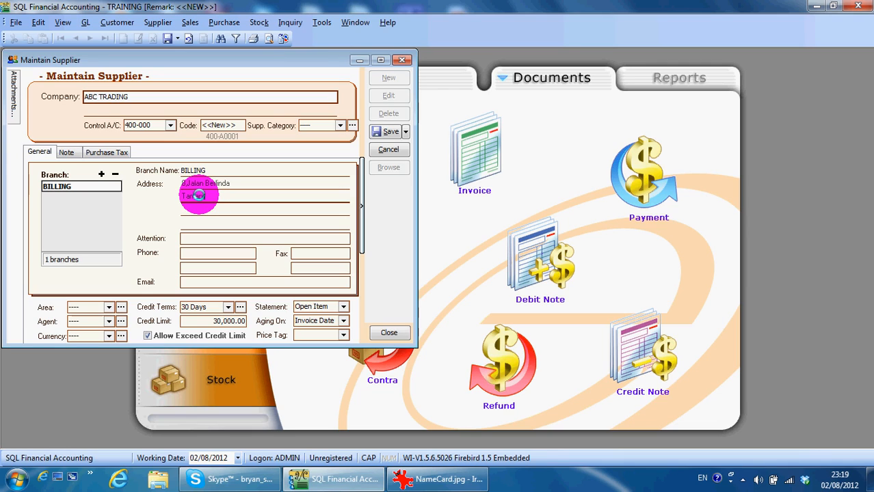
type("Mewah")
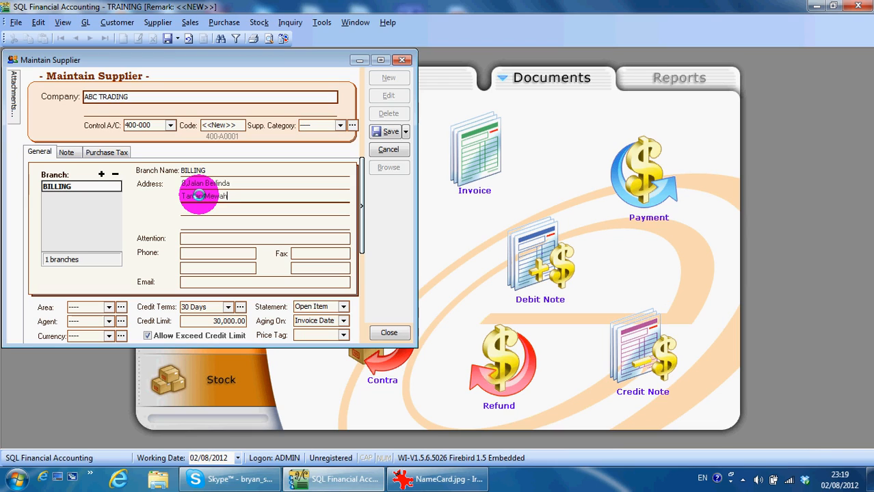
Enter attention contact Ali plus the phone and fax numbers
left_click(266, 238)
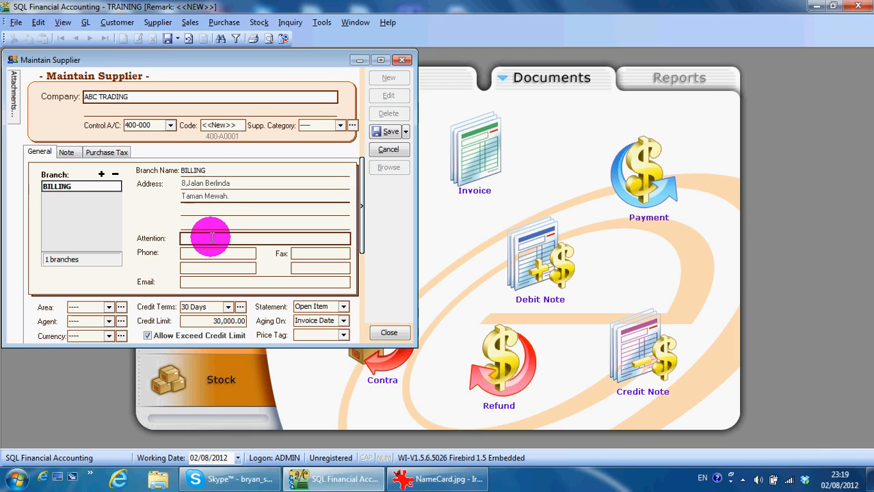
type("Ali")
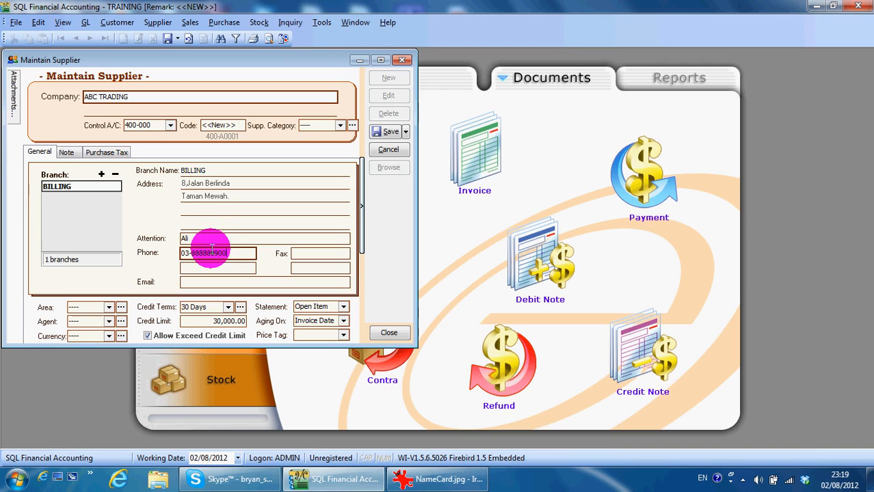
type("03-898989")
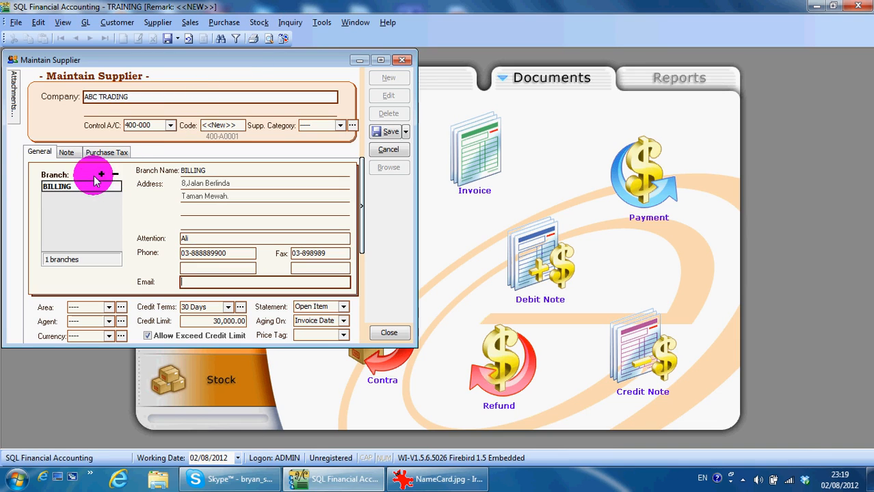
Add a second branch named PJ Branch alongside BILLING
left_click(102, 175)
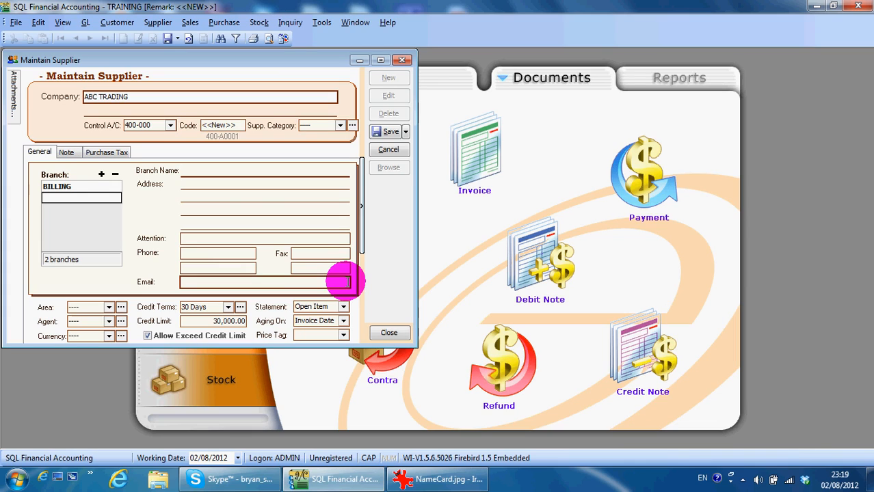
type("PJ Branch")
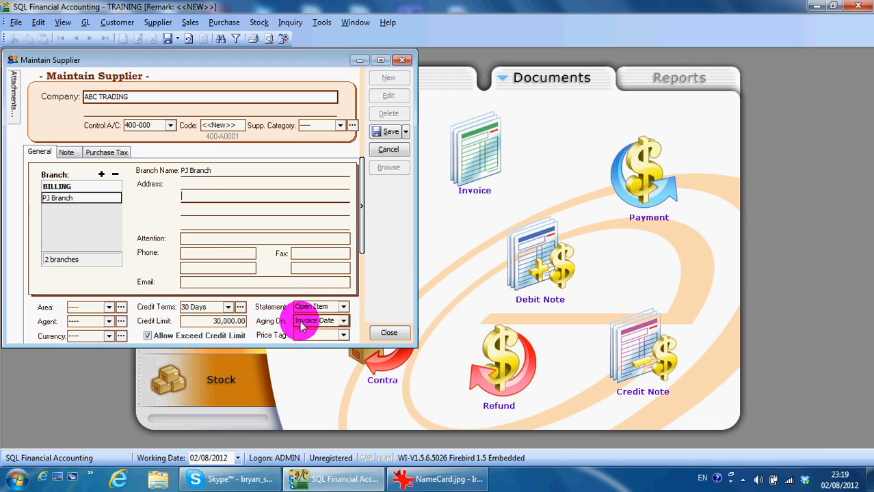
mouse_move(169, 257)
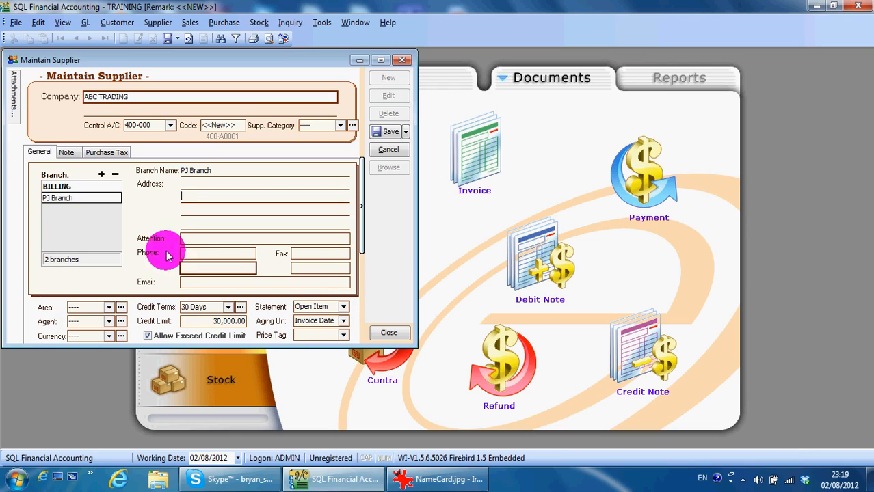
Review the supplier's Attachments, Note and Purchase Tax tabs
left_click(12, 96)
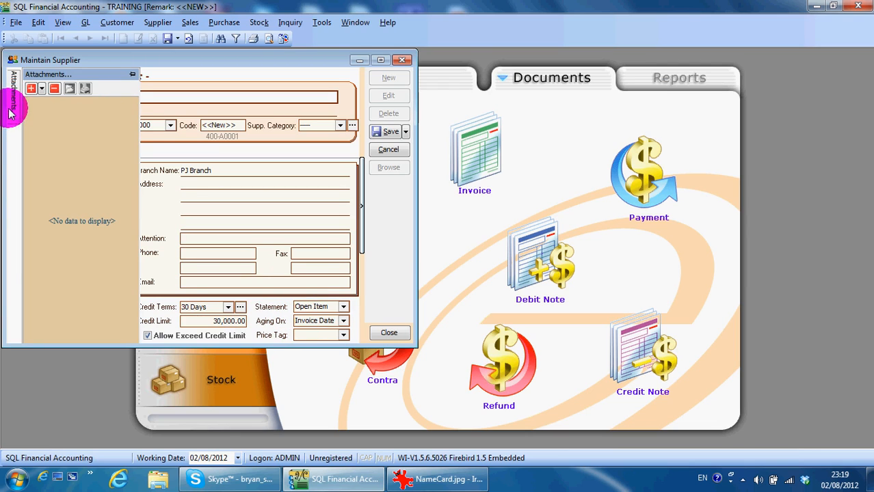
mouse_move(50, 134)
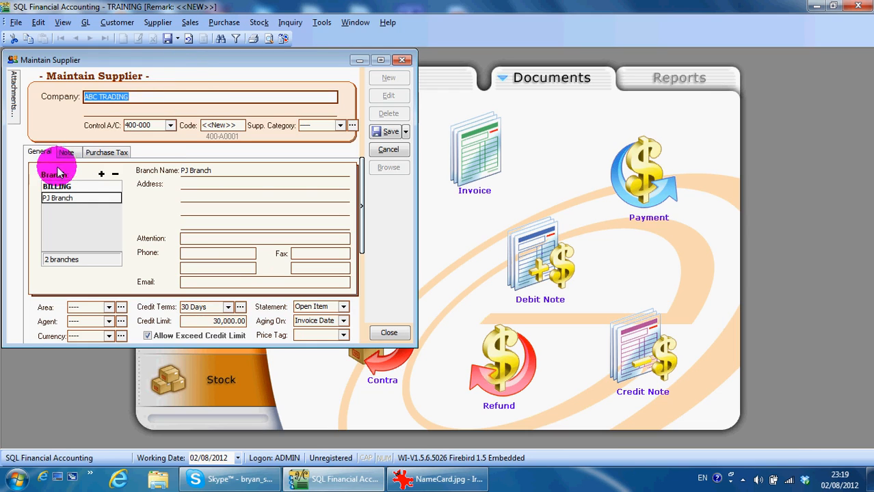
left_click(66, 152)
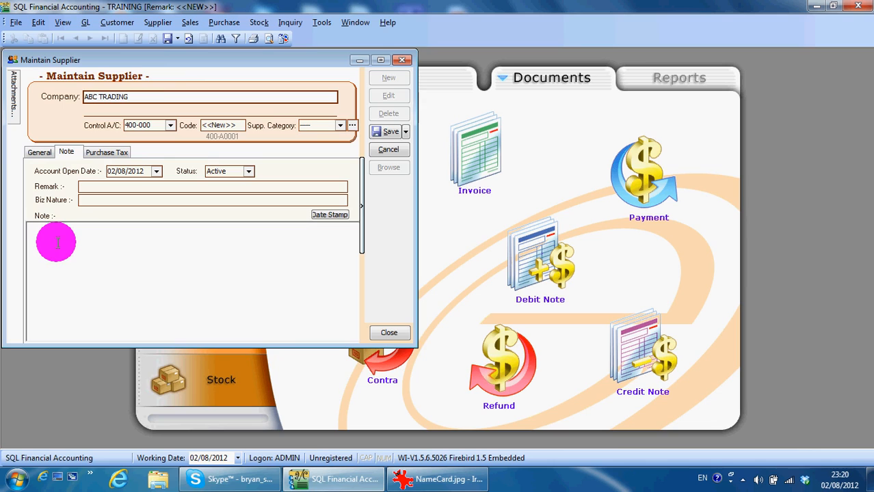
left_click(107, 151)
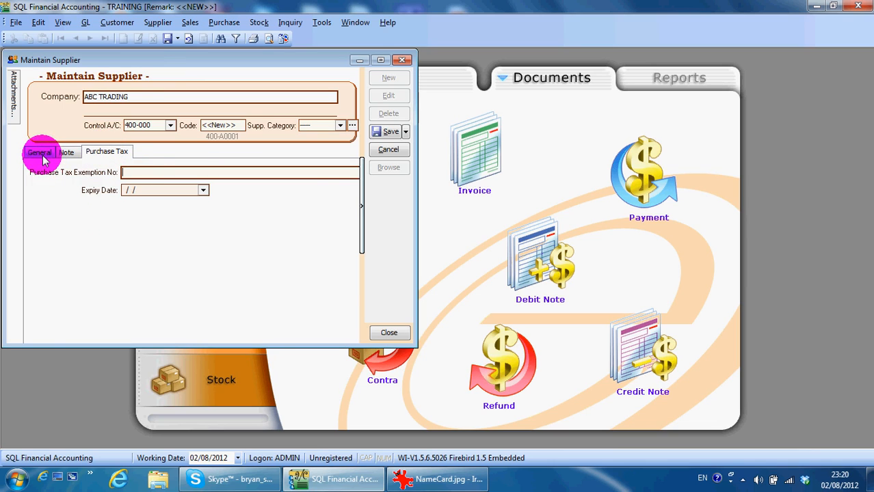
Save ABC TRADING as supplier 400-A0001 and bring the business card image back up
left_click(39, 152)
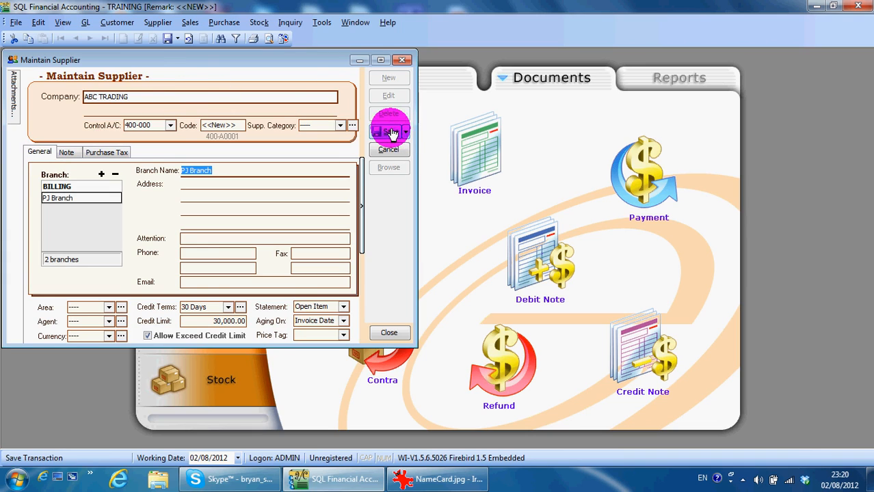
left_click(389, 130)
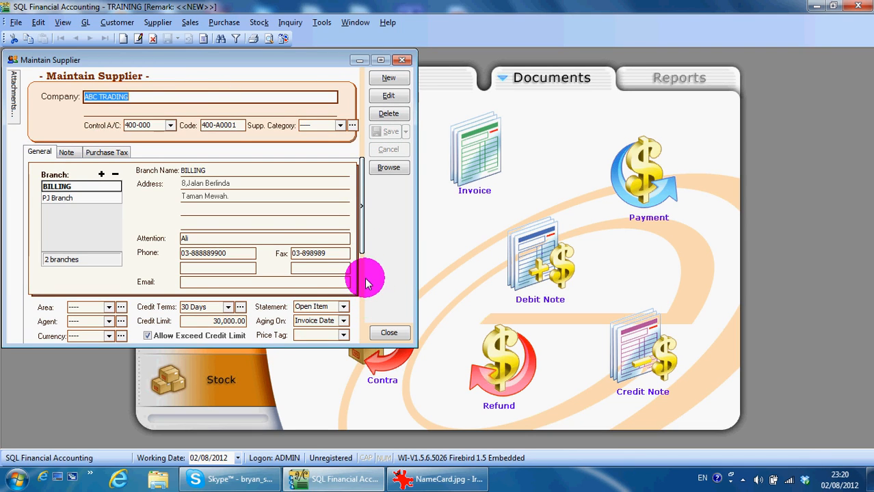
mouse_move(438, 480)
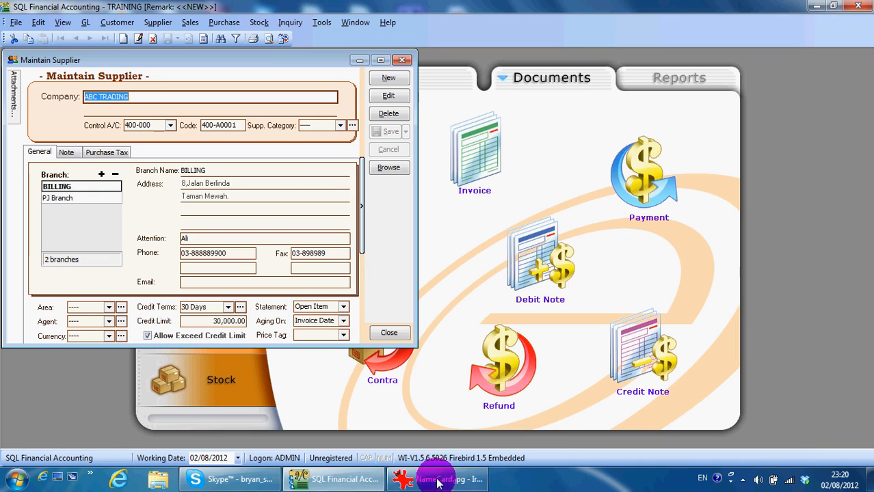
left_click(437, 479)
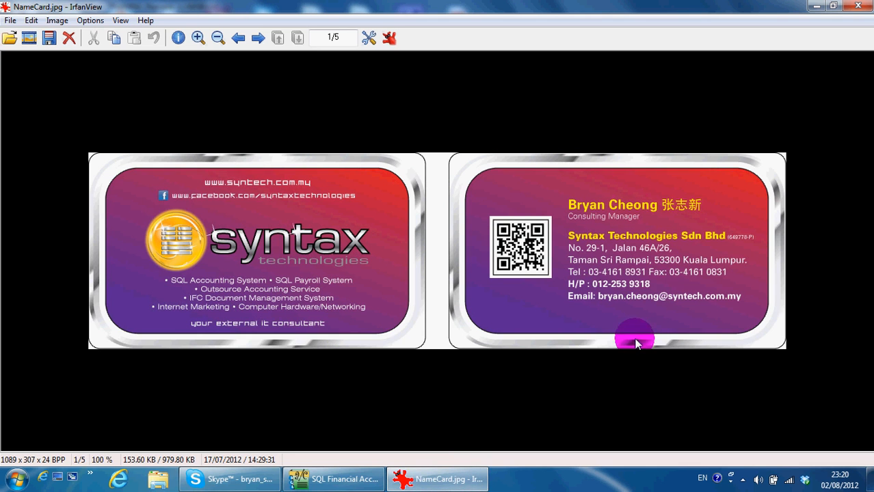
mouse_move(322, 457)
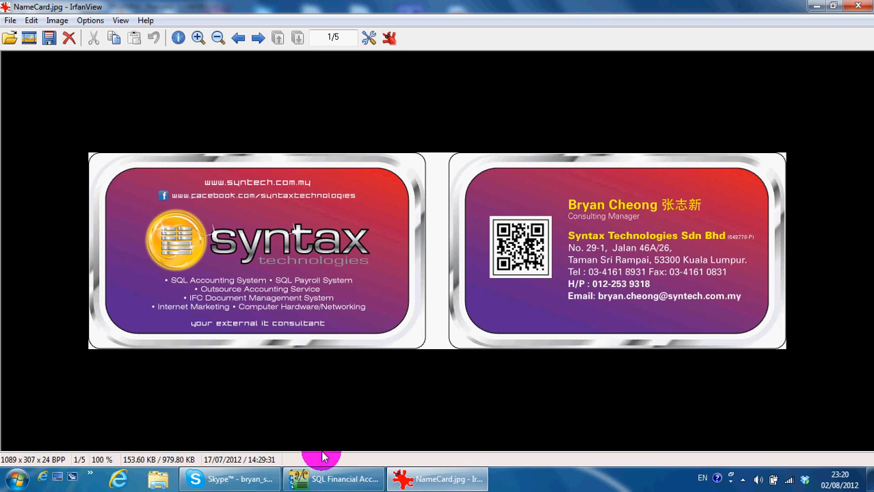
Return to the saved ABC TRADING supplier record, code 400-A0001
left_click(334, 479)
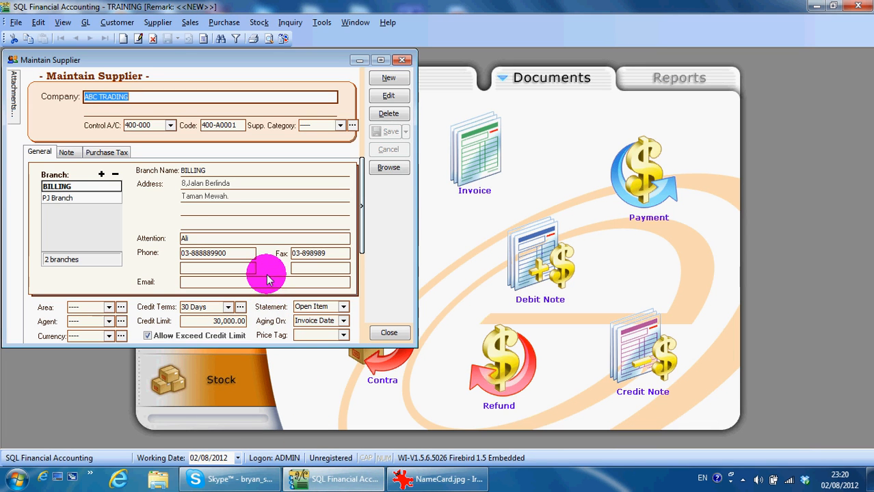
mouse_move(45, 345)
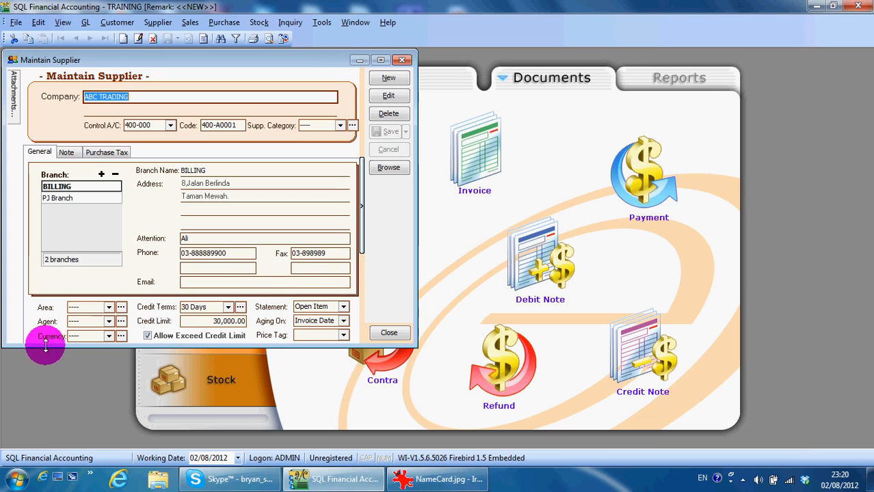
mouse_move(434, 366)
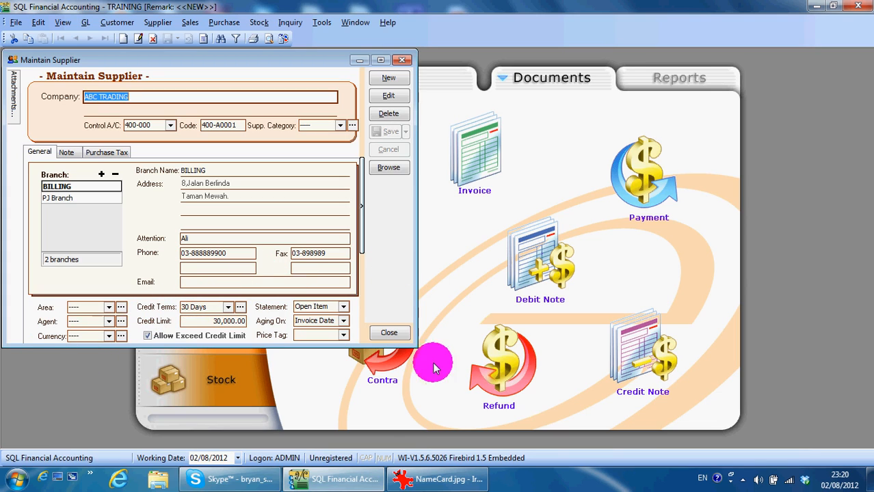
mouse_move(437, 479)
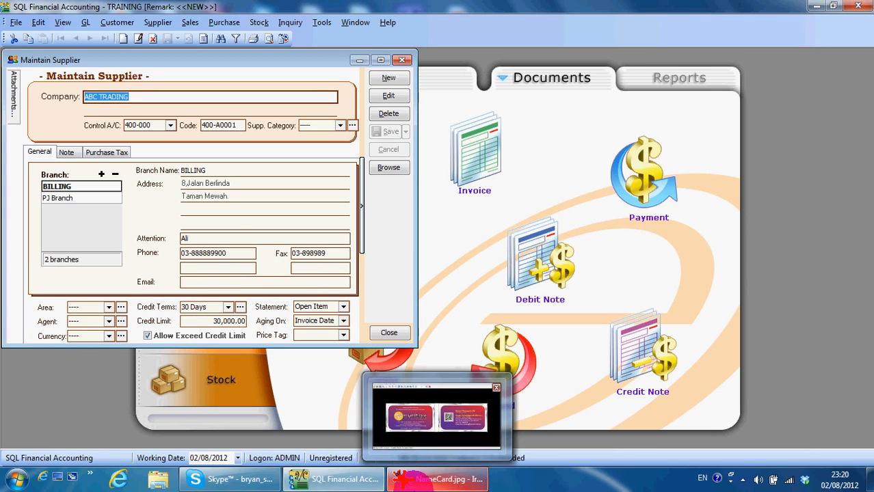